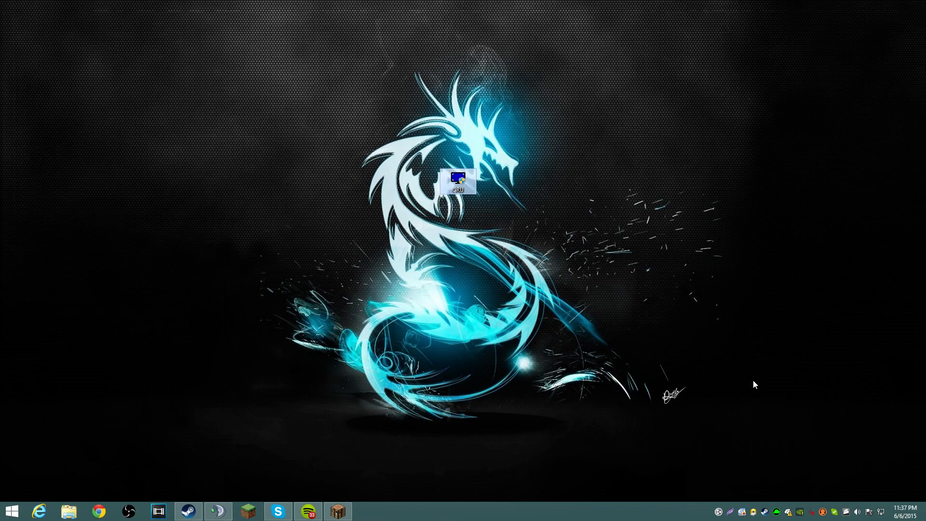
mouse_move(491, 249)
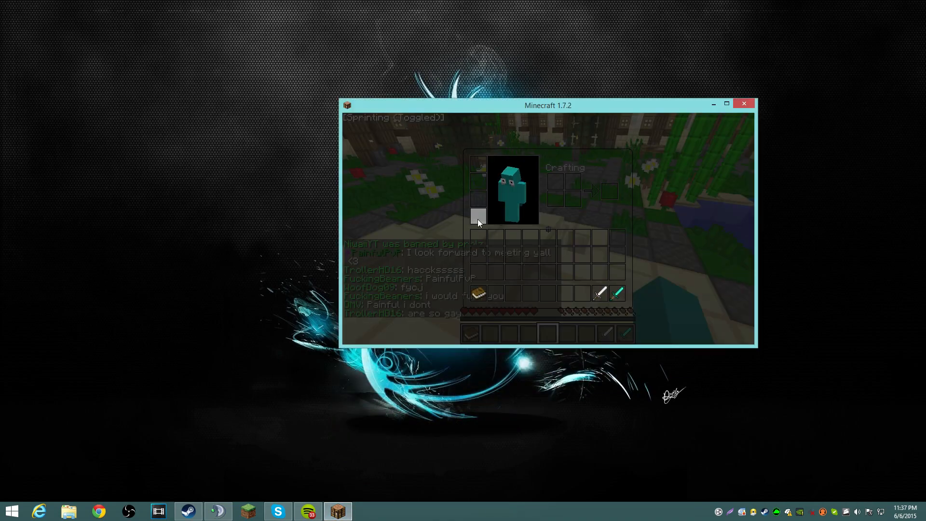
Make the Minecraft window fill the screen, then leave the game back to the desktop
left_click(728, 104)
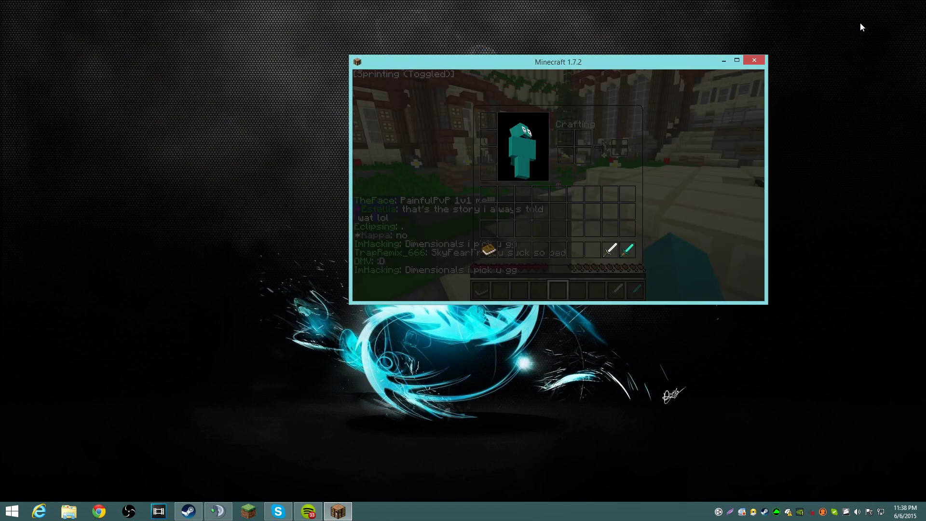
left_click(736, 59)
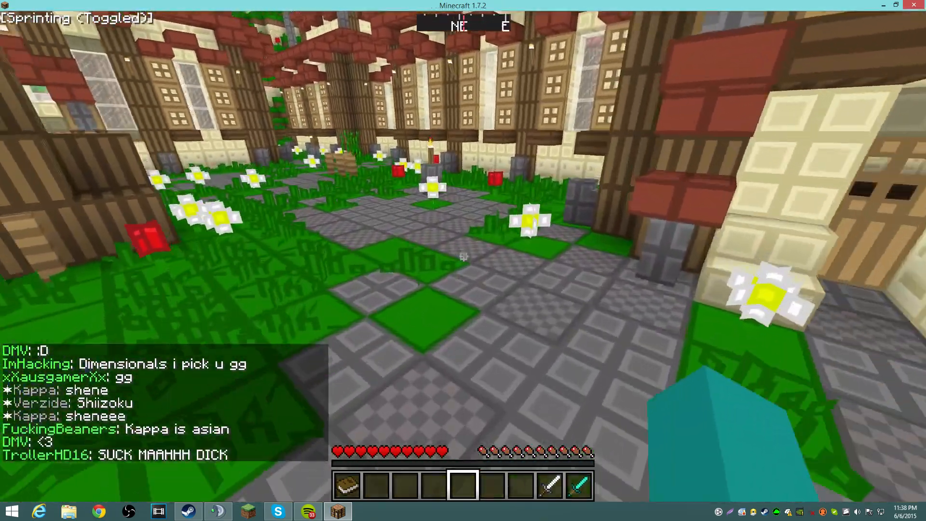
mouse_move(463, 257)
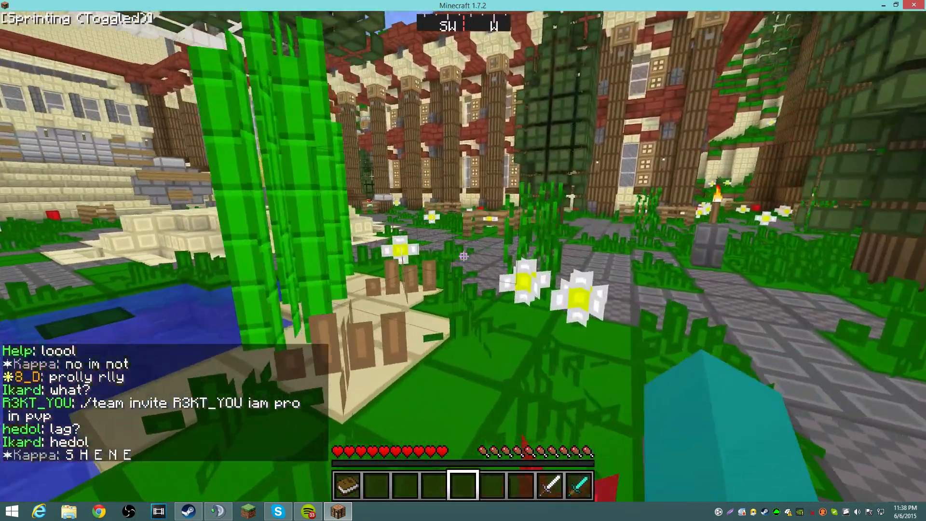
key("e")
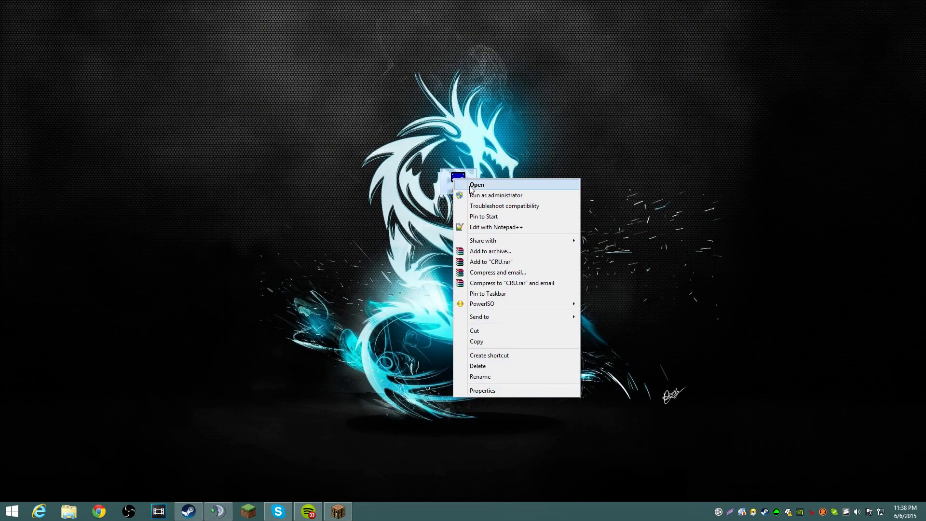
Run CRU.exe as administrator and allow it in User Account Control
left_click(496, 195)
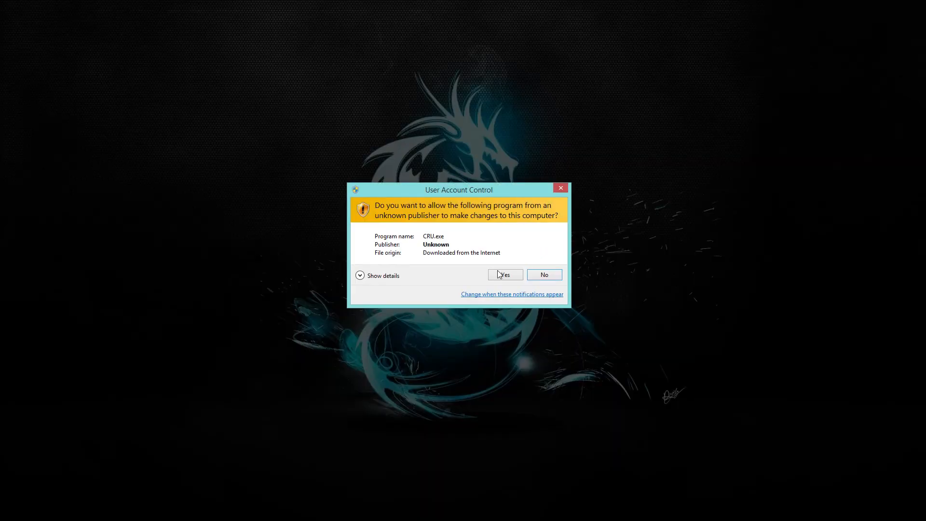
left_click(506, 274)
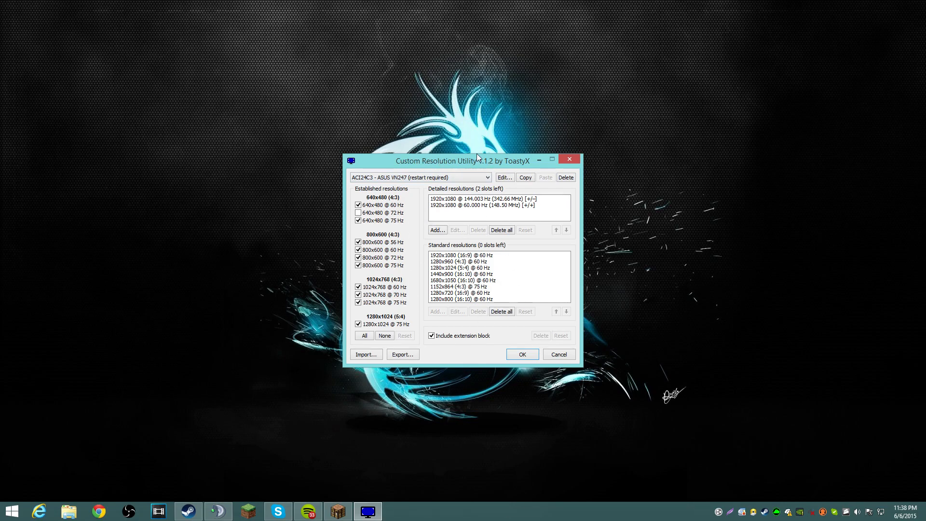
mouse_move(496, 169)
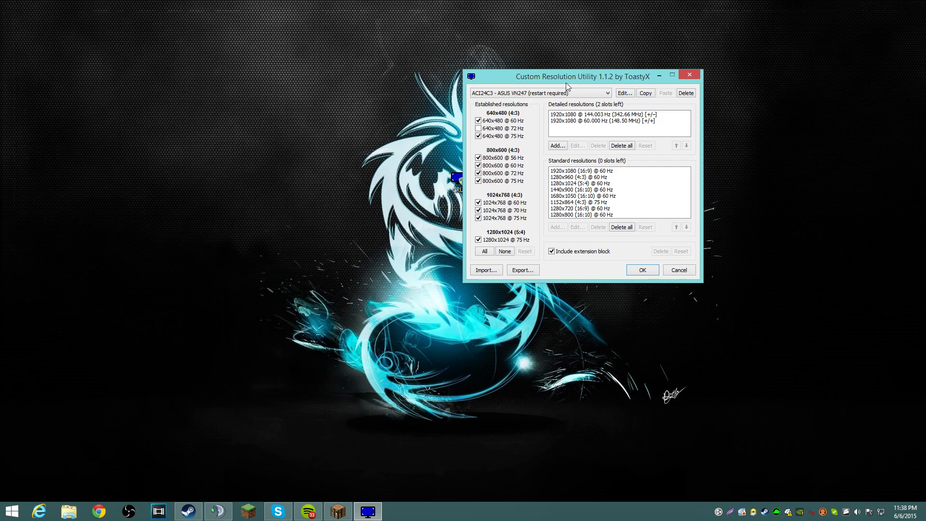
Select the 1920x1080 @ 60 Hz detailed resolution, keeping the ASUS VN247 monitor chosen
left_click(600, 127)
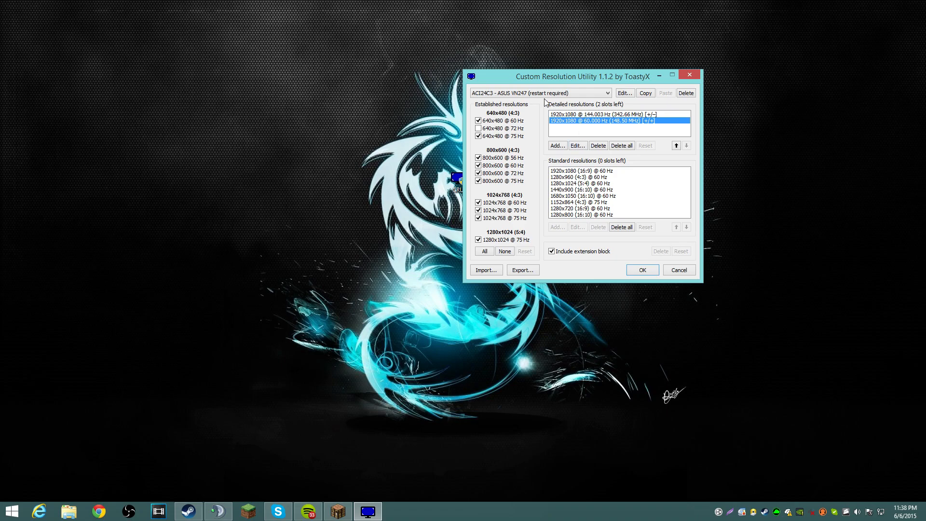
left_click(604, 93)
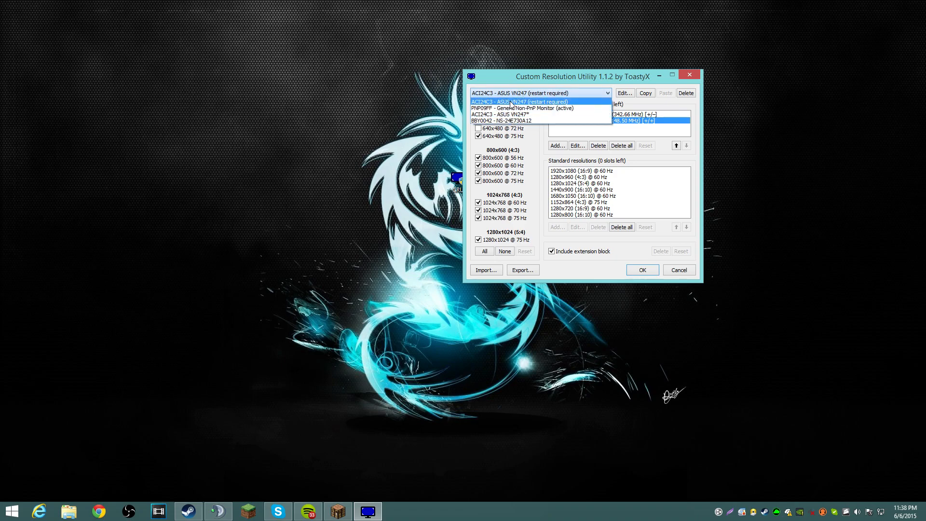
left_click(540, 101)
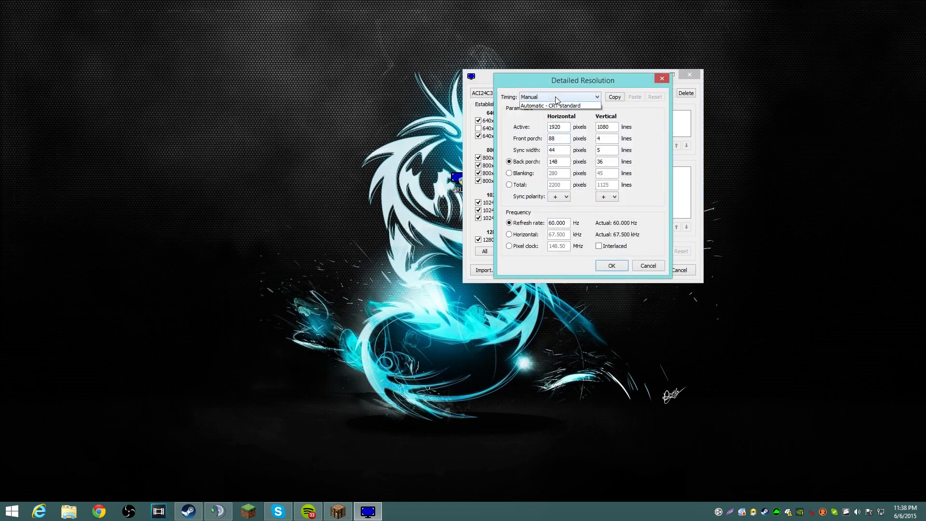
Set timing to Automatic - LCD standard and enter a refresh rate of 70 Hz
left_click(560, 105)
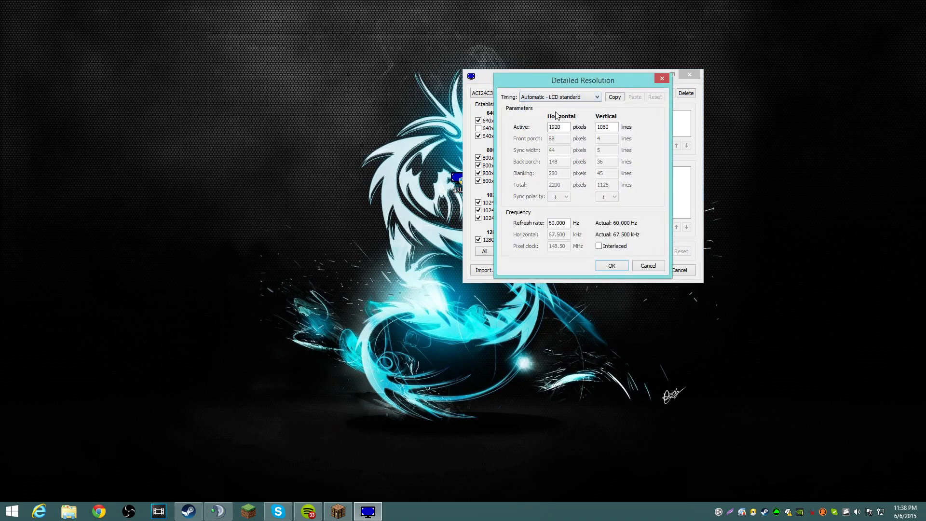
left_click(557, 223)
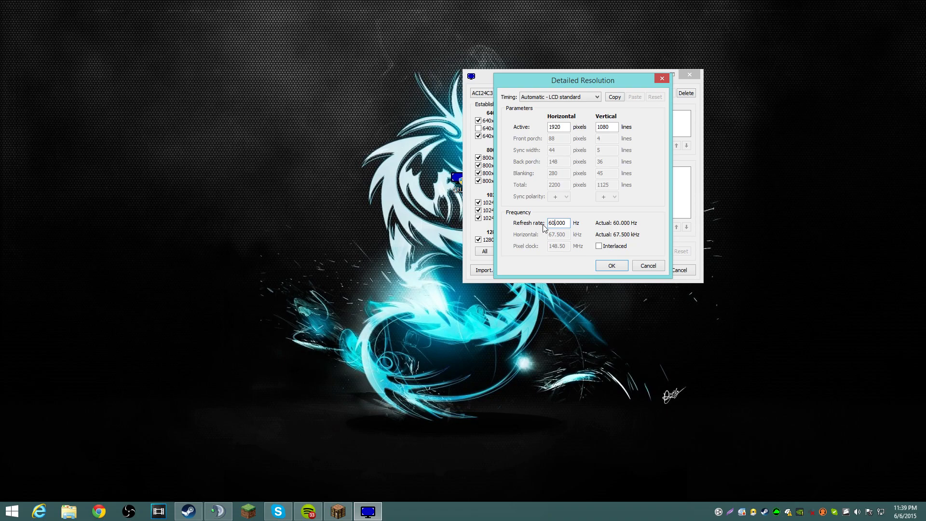
mouse_move(539, 226)
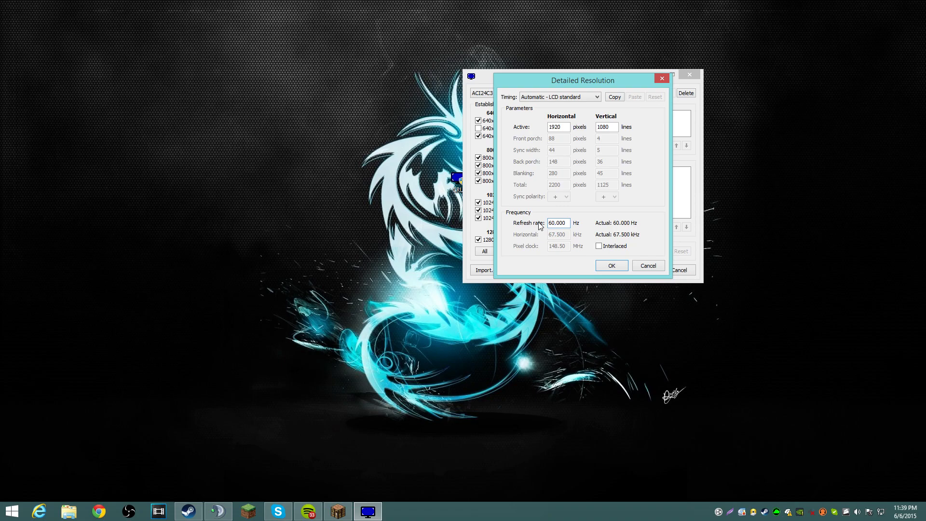
mouse_move(536, 220)
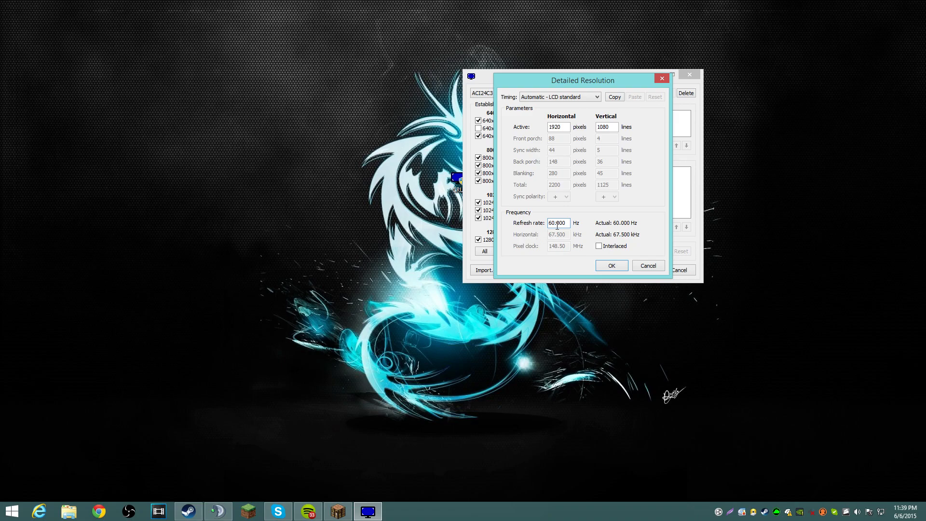
mouse_move(549, 226)
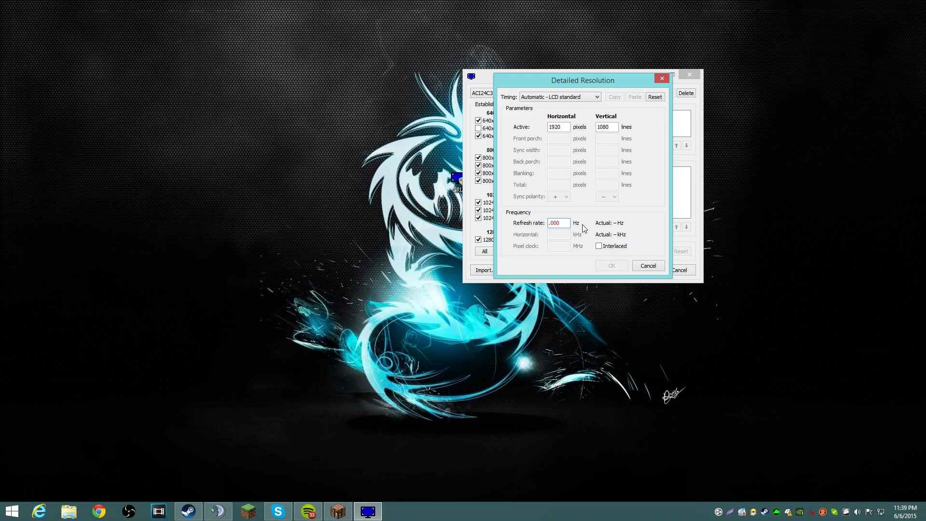
type("70")
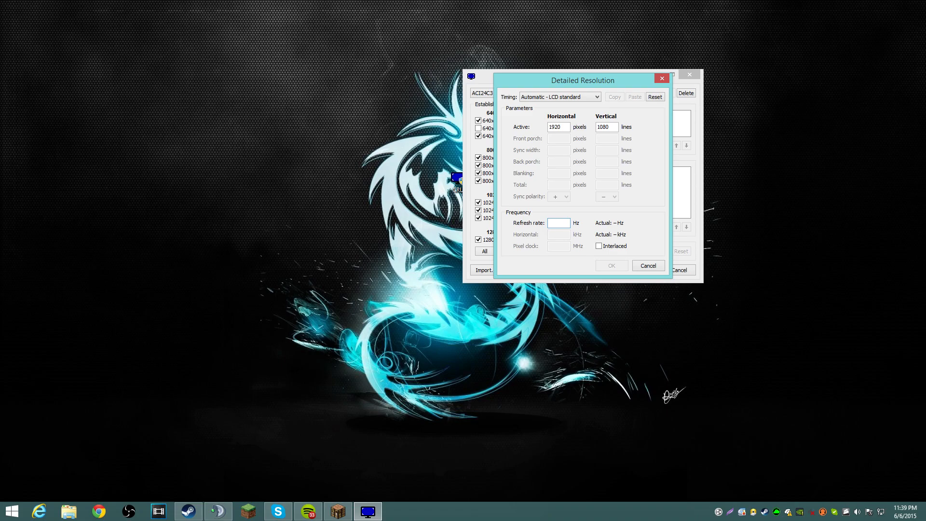
mouse_move(644, 89)
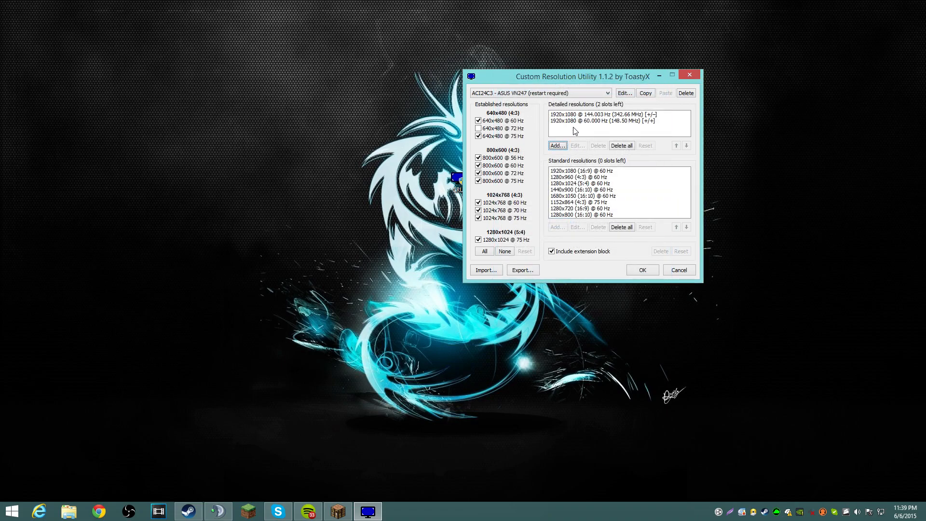
left_click(601, 114)
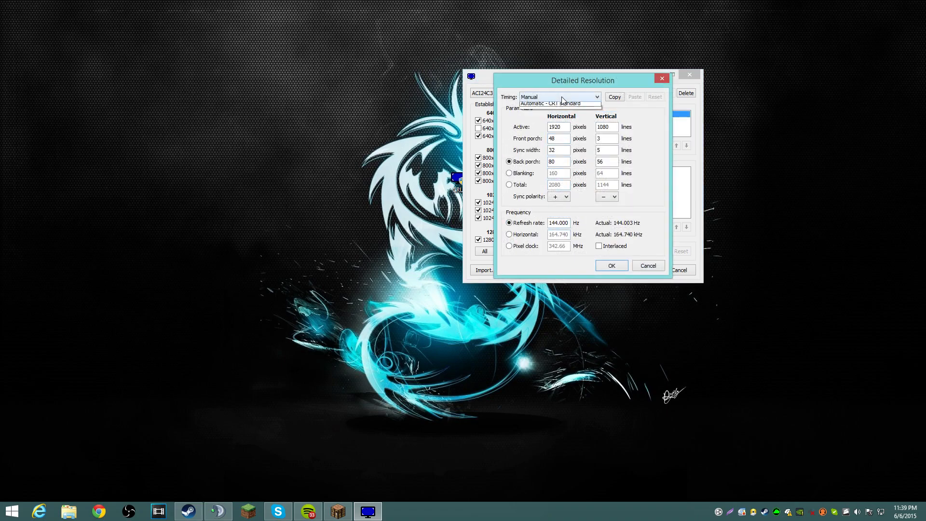
left_click(557, 103)
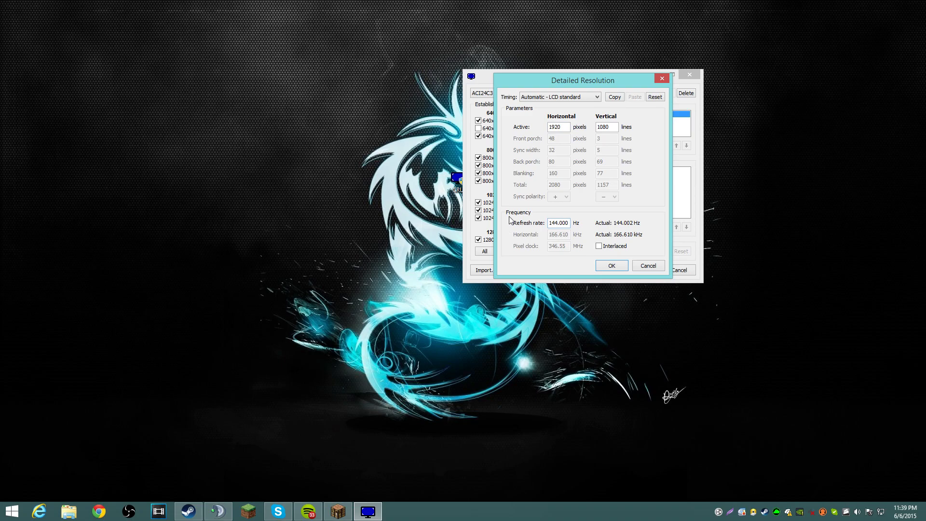
mouse_move(652, 110)
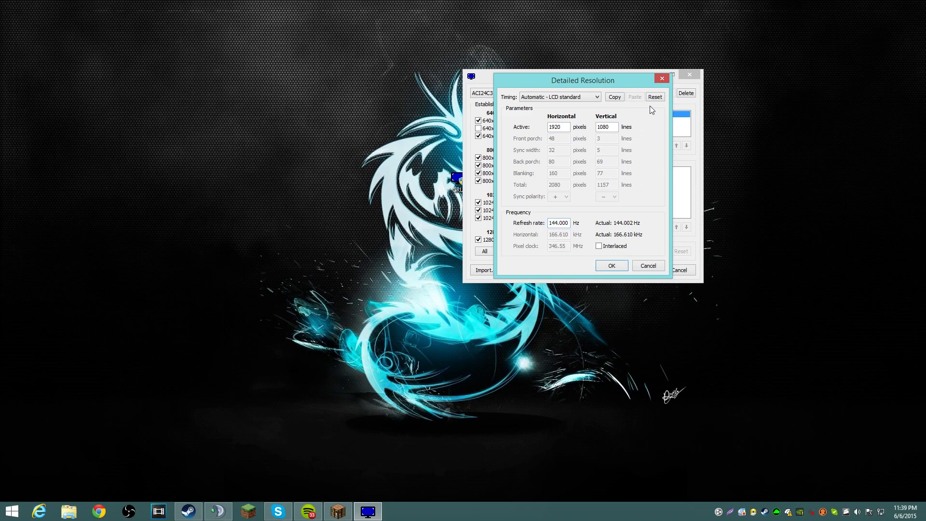
left_click(612, 265)
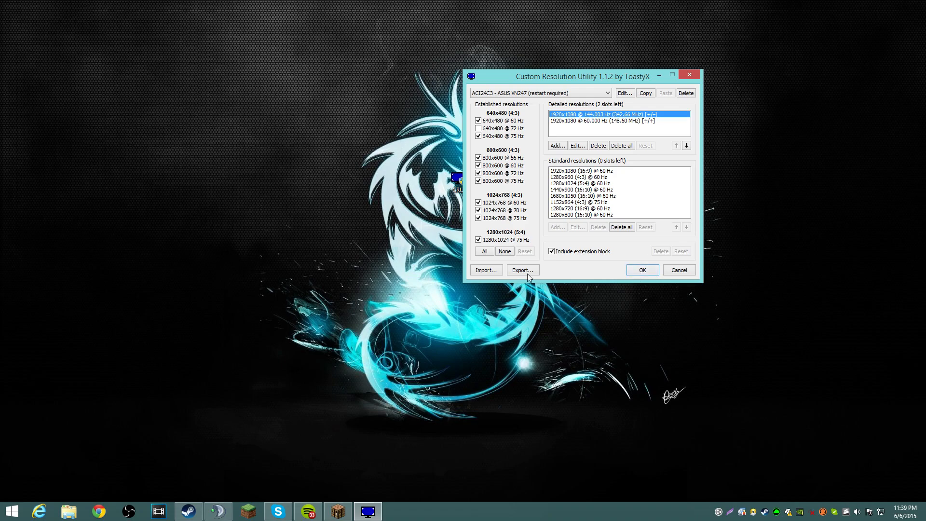
mouse_move(636, 136)
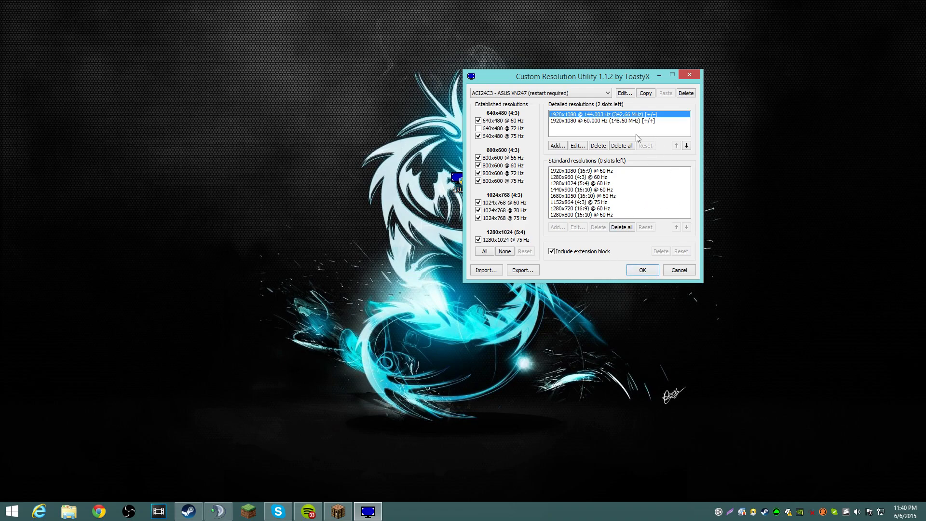
mouse_move(818, 9)
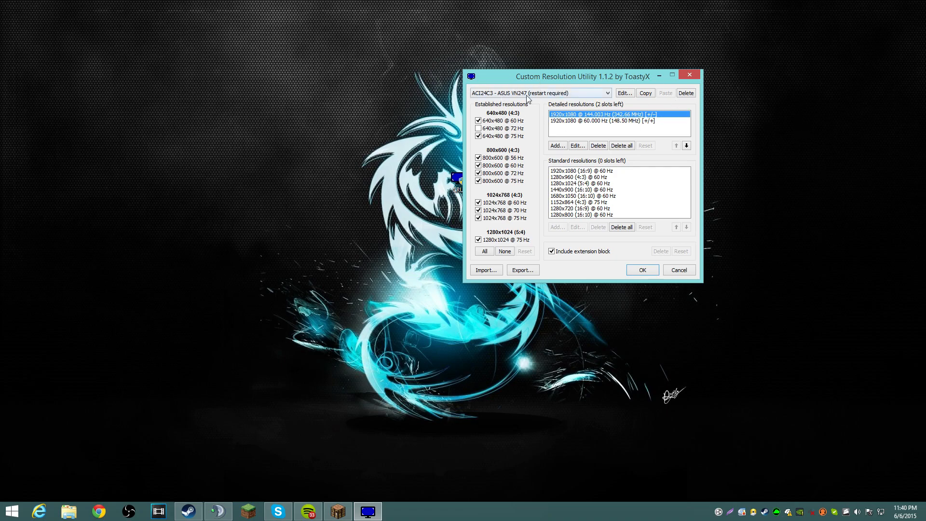
mouse_move(385, 261)
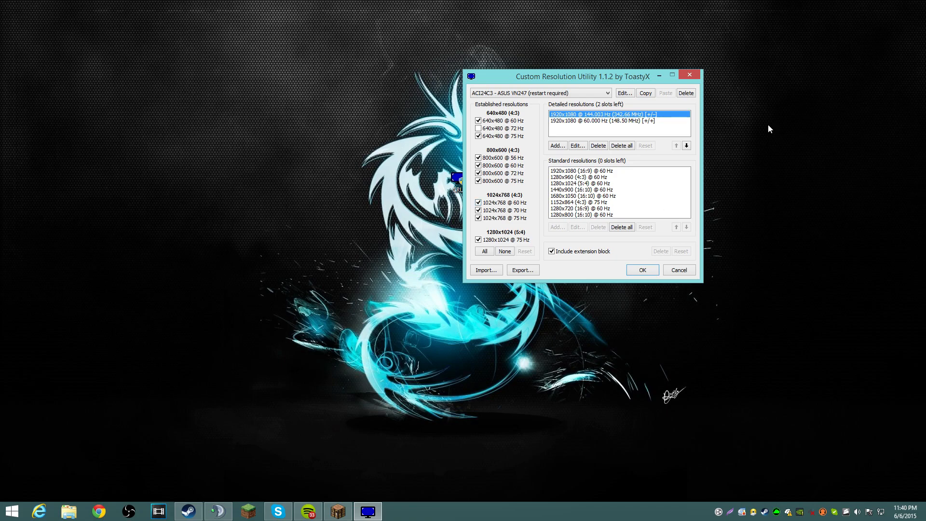
mouse_move(787, 144)
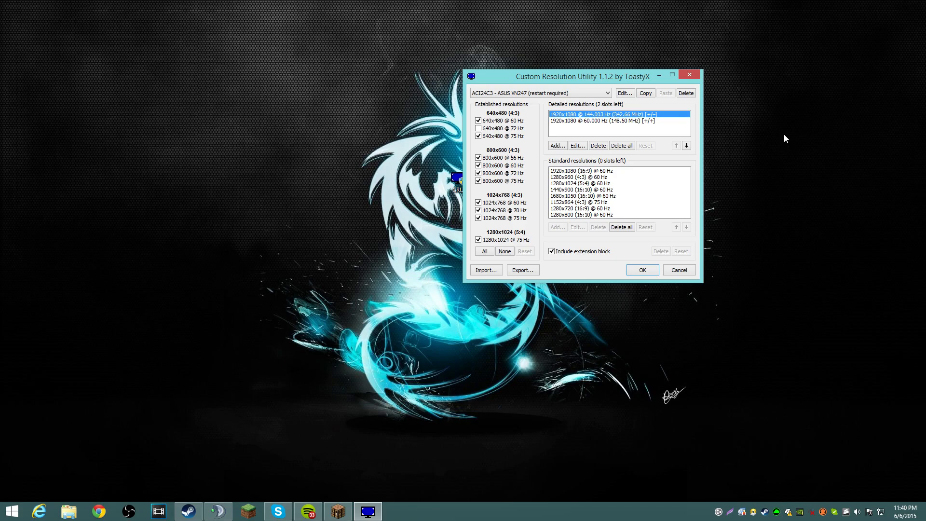
mouse_move(789, 135)
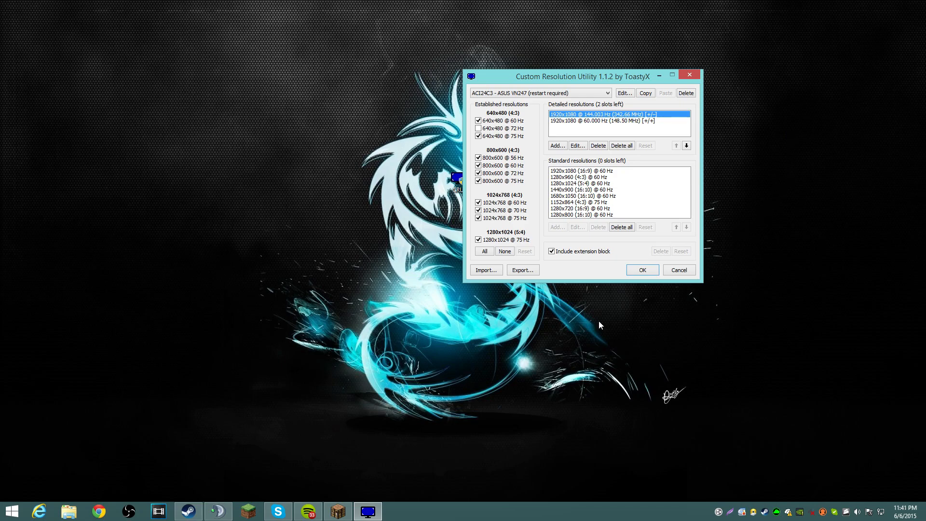
mouse_move(349, 168)
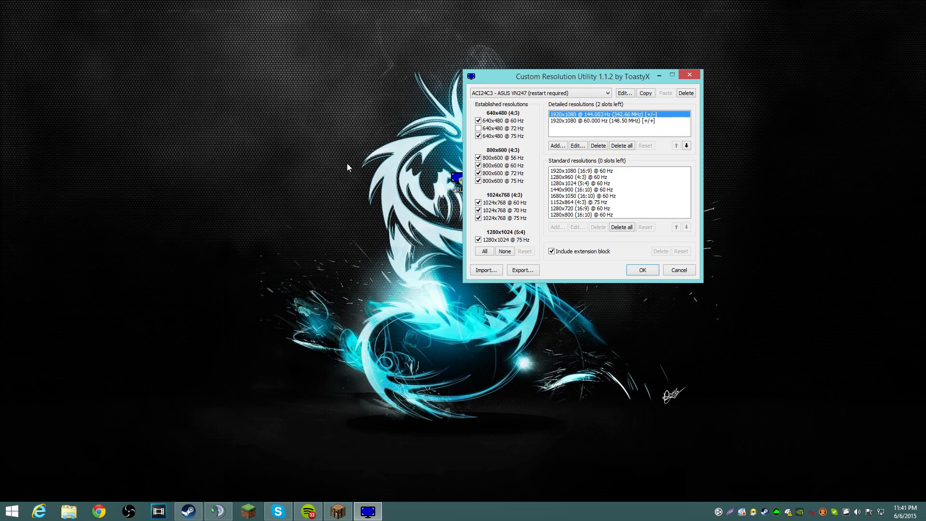
mouse_move(608, 124)
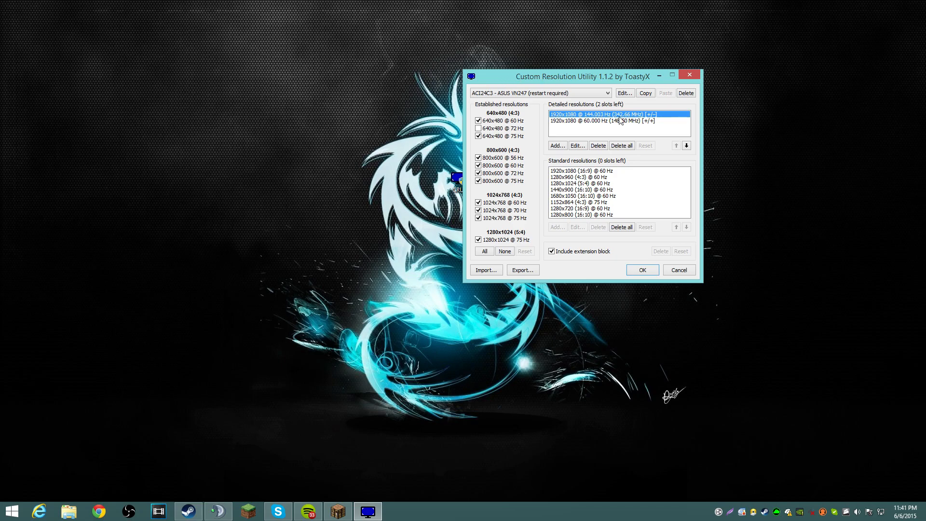